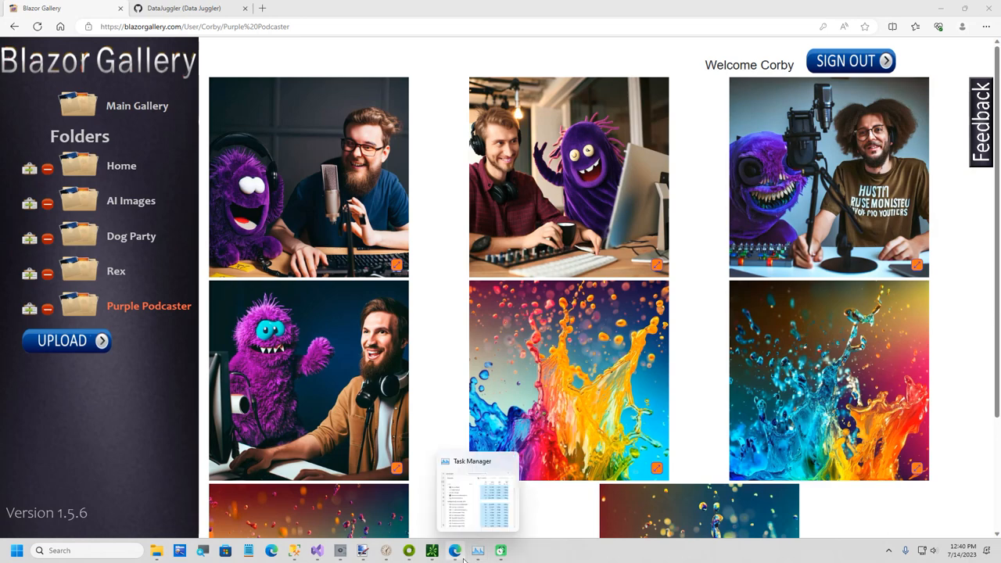
- Glance at the DataJuggler GitHub profile, then return to the Blazor Gallery Purple Podcaster folder
{"action": "left_click", "coordinate": [180, 8]}
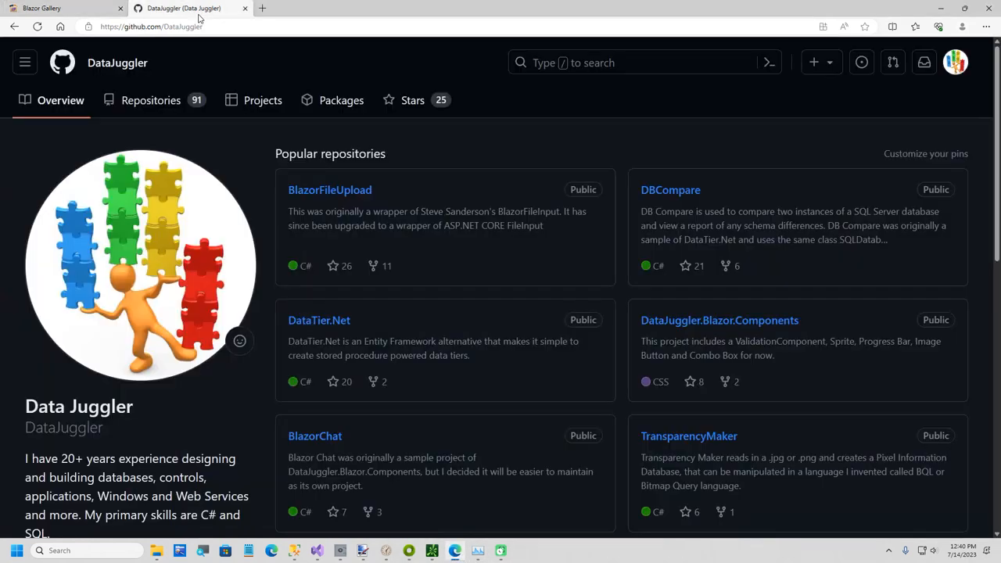
{"action": "mouse_move", "coordinate": [352, 293]}
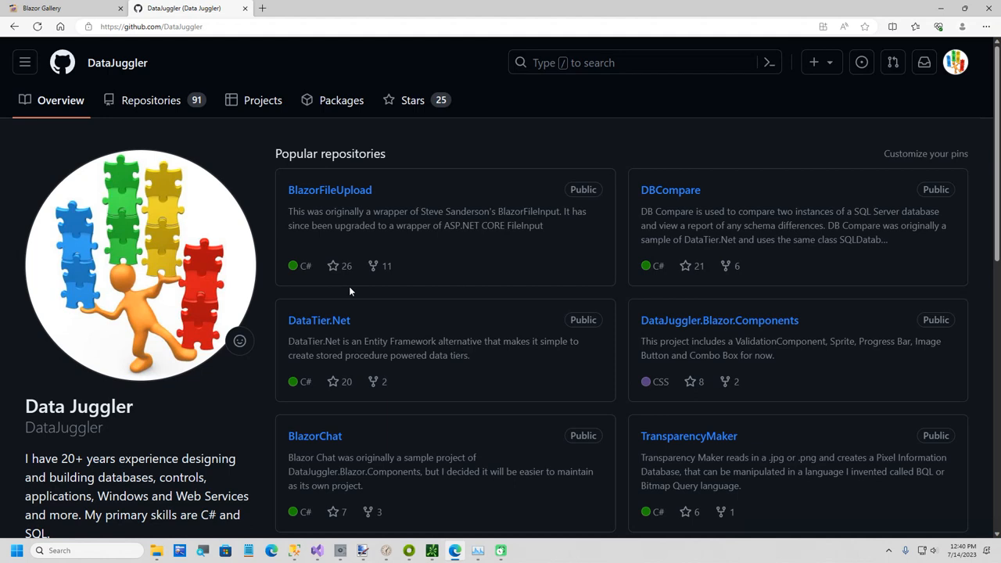
{"action": "left_click", "coordinate": [55, 8]}
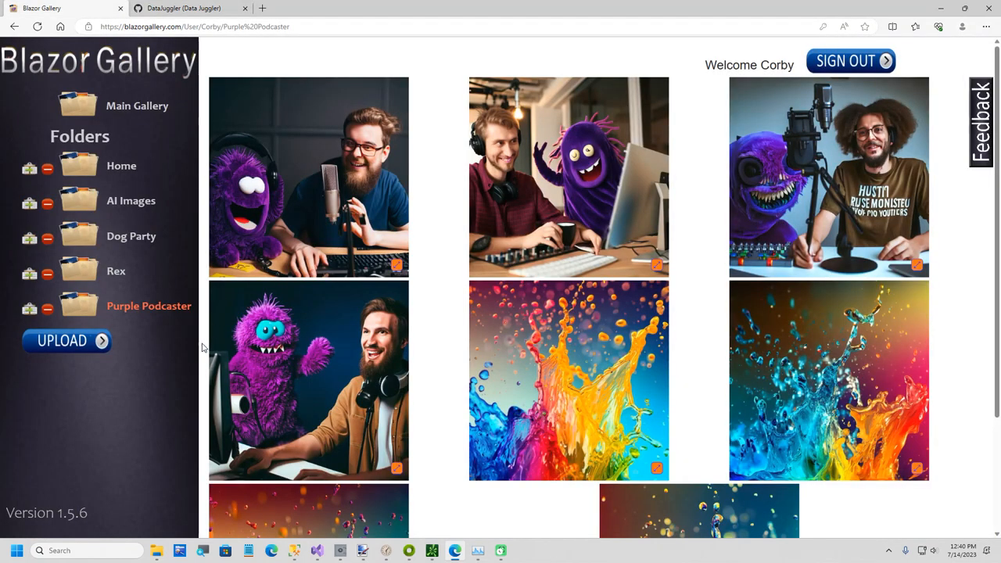
{"action": "mouse_move", "coordinate": [206, 204]}
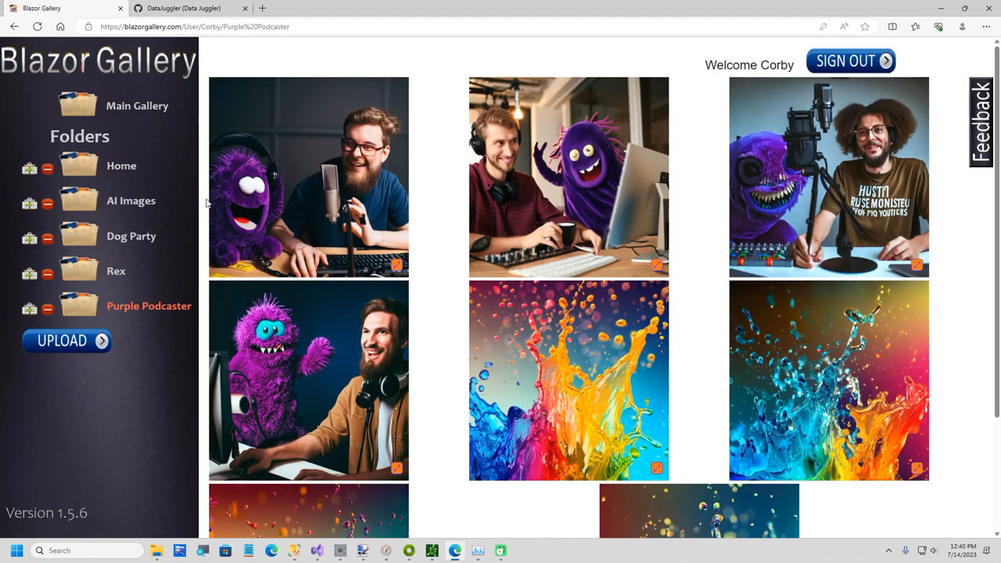
{"action": "mouse_move", "coordinate": [197, 203]}
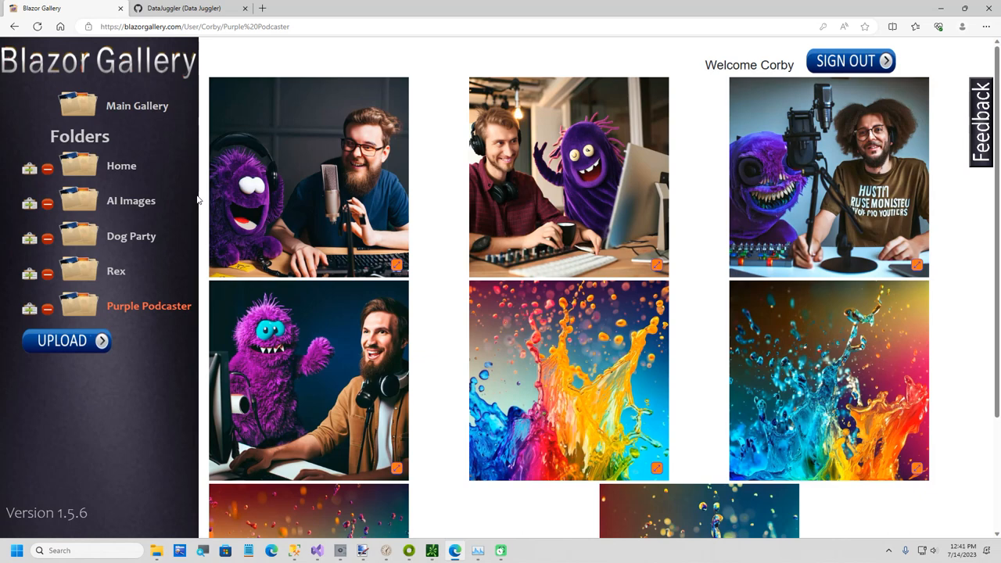
{"action": "scroll", "scroll_direction": "down", "scroll_amount": 3}
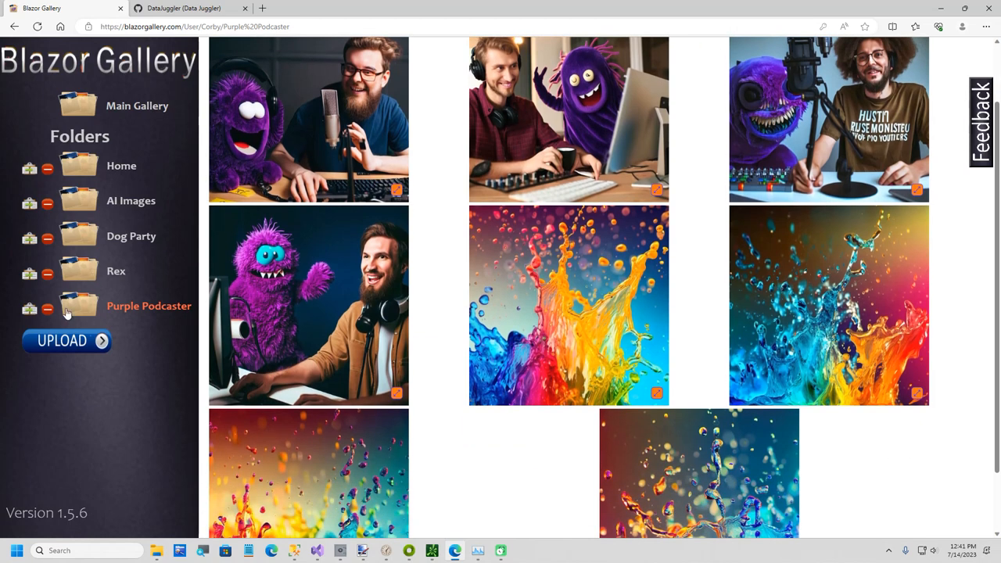
- Upload Image15–Image20.png together and scroll to see the six new splash images
{"action": "left_click", "coordinate": [61, 341]}
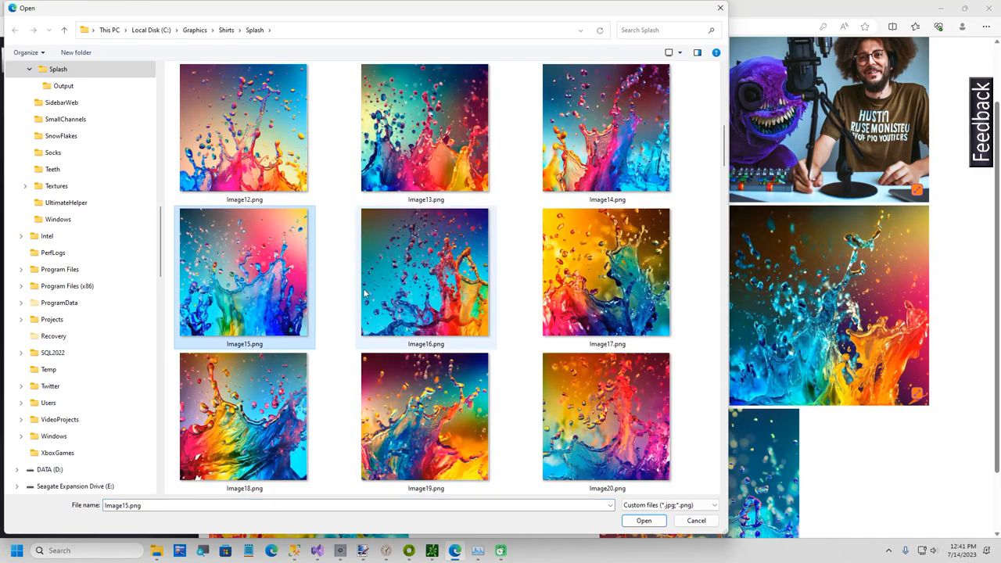
{"action": "left_click", "coordinate": [244, 417]}
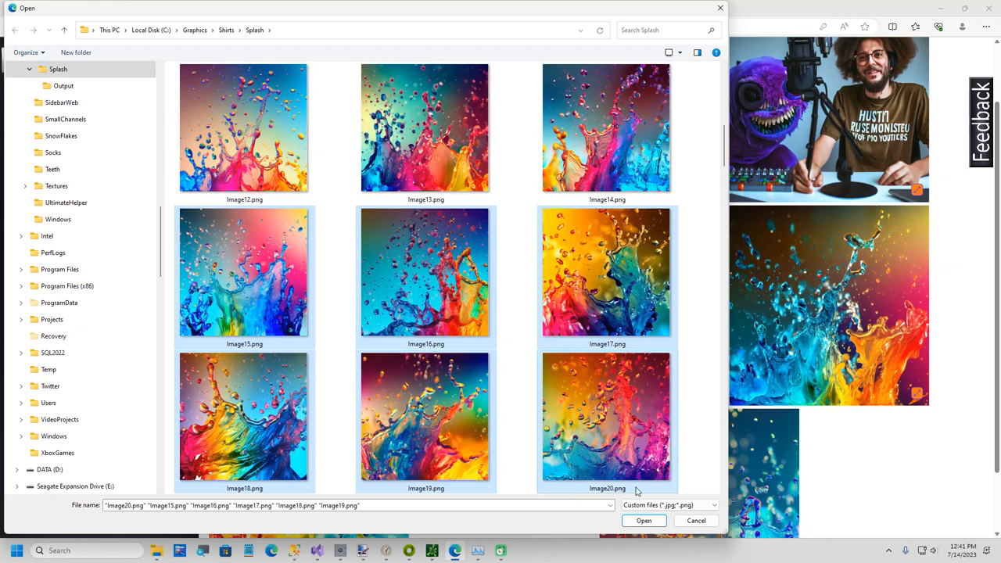
{"action": "left_click", "coordinate": [643, 520]}
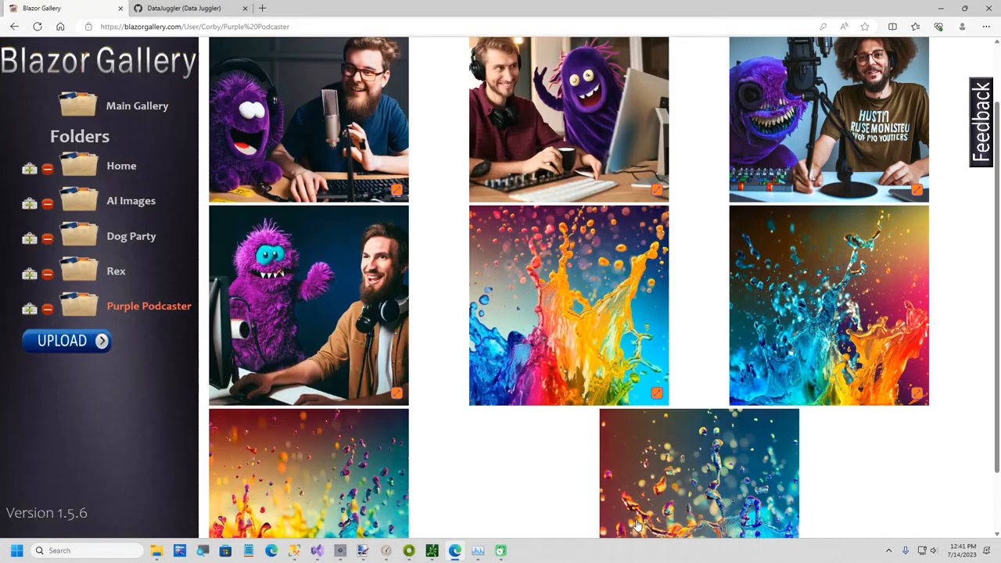
{"action": "scroll", "scroll_direction": "down", "scroll_amount": 3}
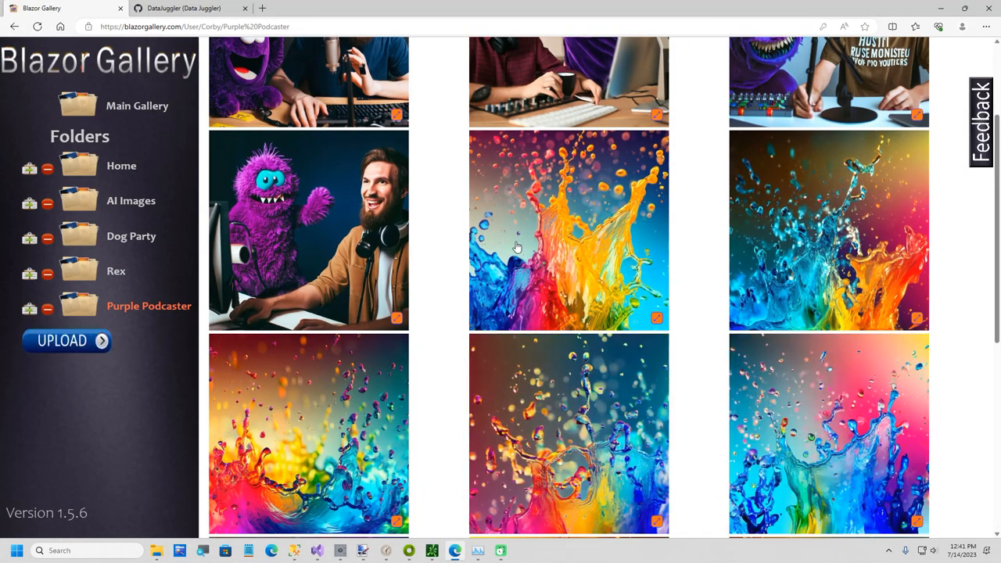
{"action": "scroll", "scroll_direction": "down", "scroll_amount": 3}
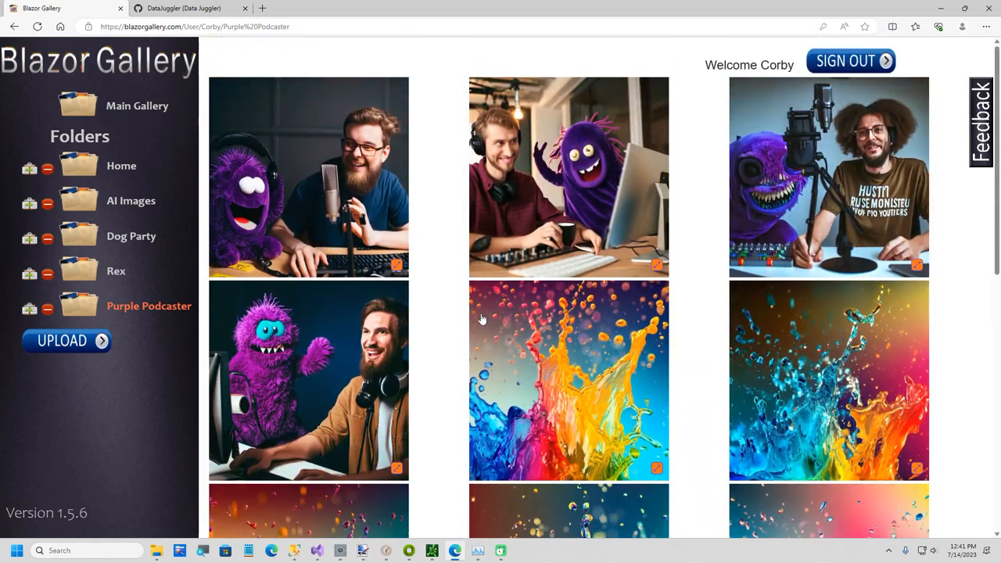
{"action": "mouse_move", "coordinate": [438, 305]}
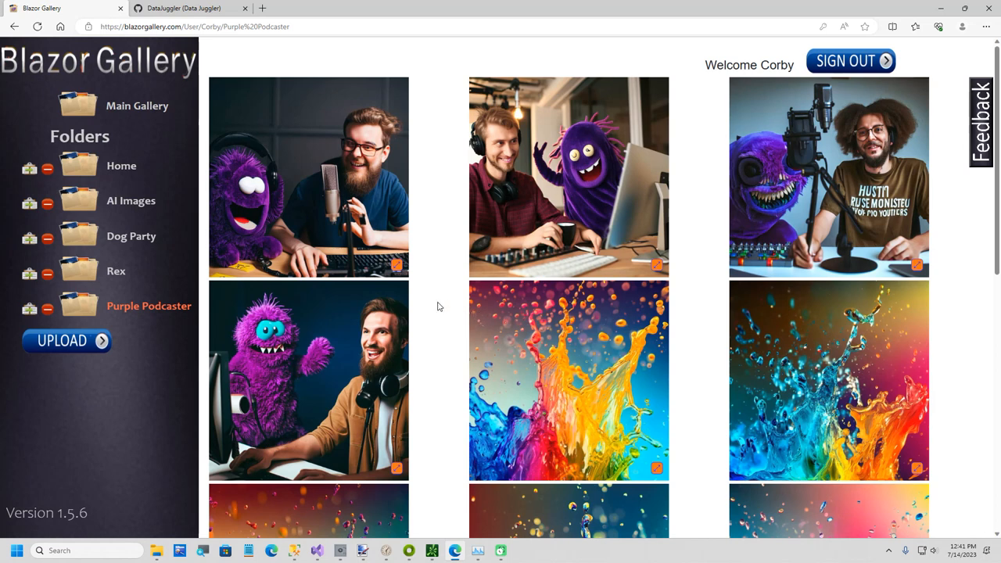
{"action": "mouse_move", "coordinate": [410, 324]}
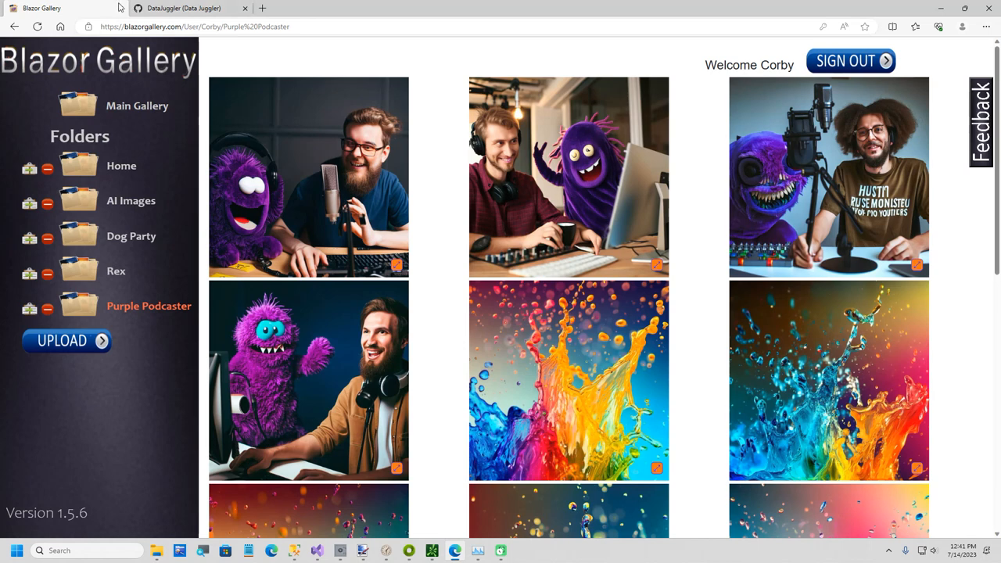
{"action": "mouse_move", "coordinate": [119, 10]}
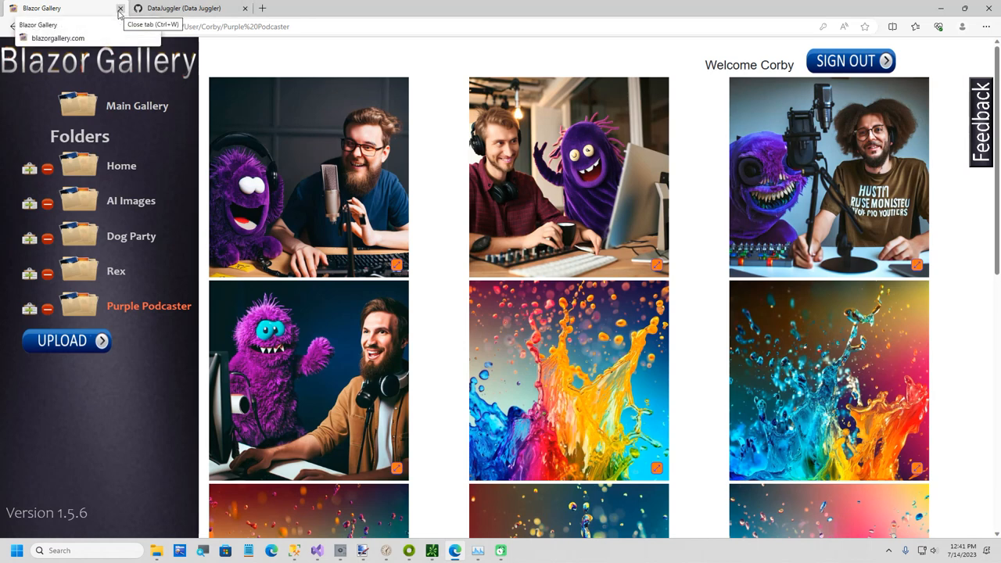
- Close the Blazor Gallery site, leaving the DataJuggler GitHub profile
{"action": "left_click", "coordinate": [119, 8]}
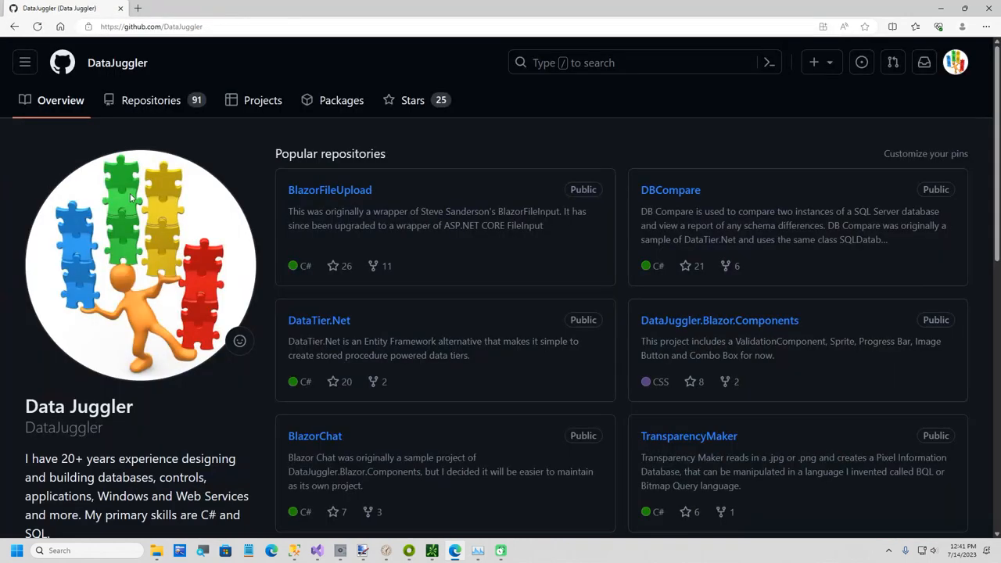
{"action": "mouse_move", "coordinate": [942, 6]}
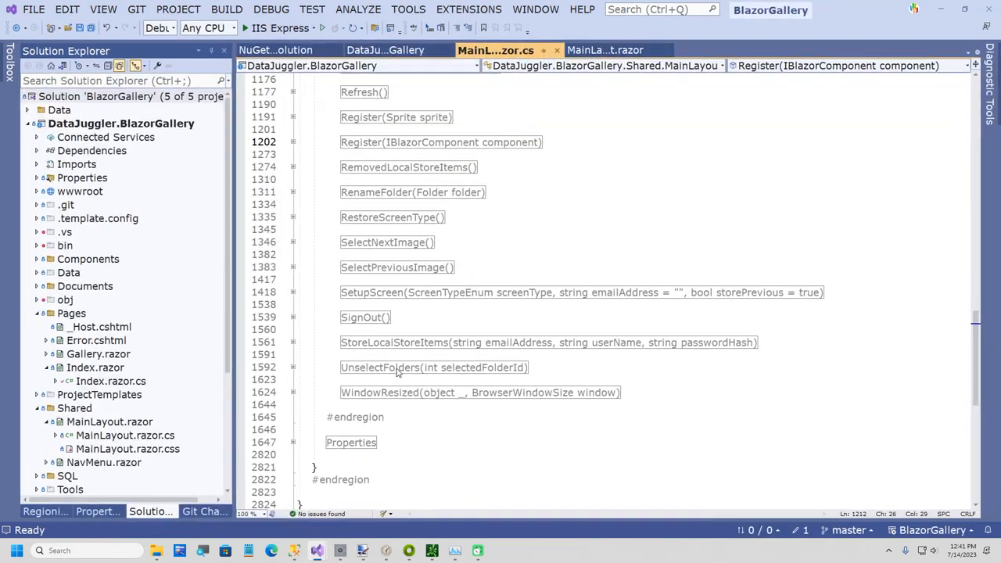
{"action": "left_click", "coordinate": [275, 50]}
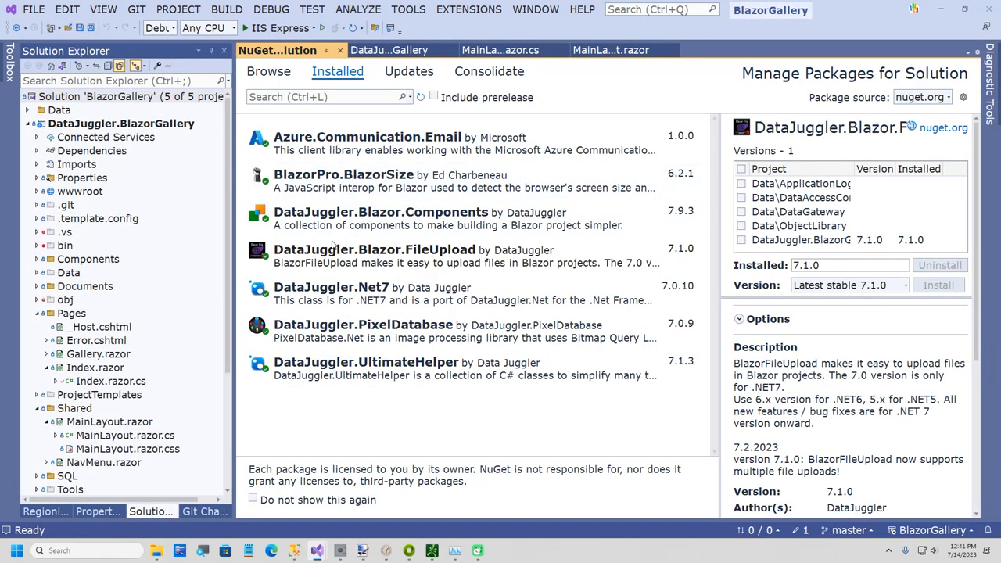
{"action": "left_click", "coordinate": [269, 72]}
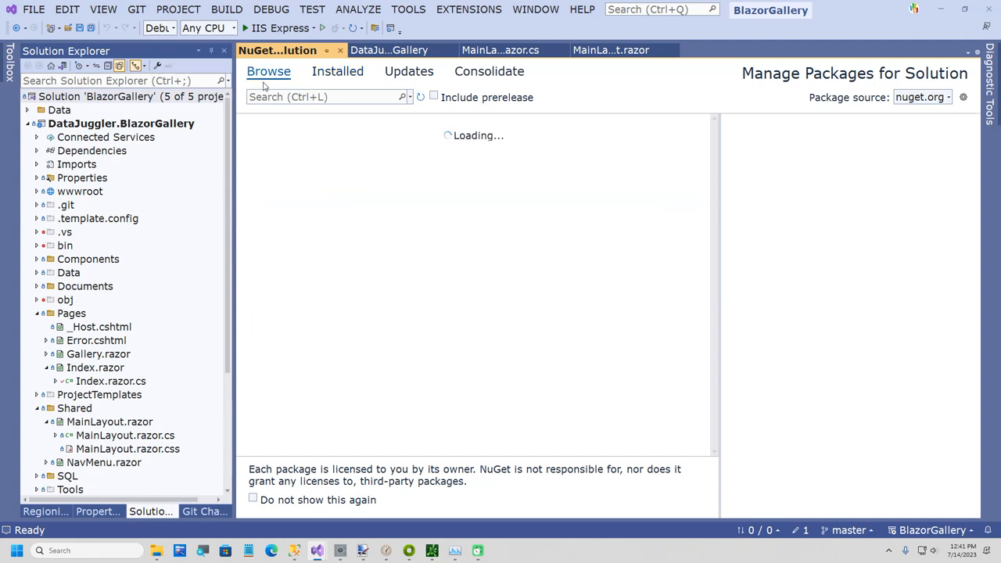
{"action": "left_click", "coordinate": [338, 72]}
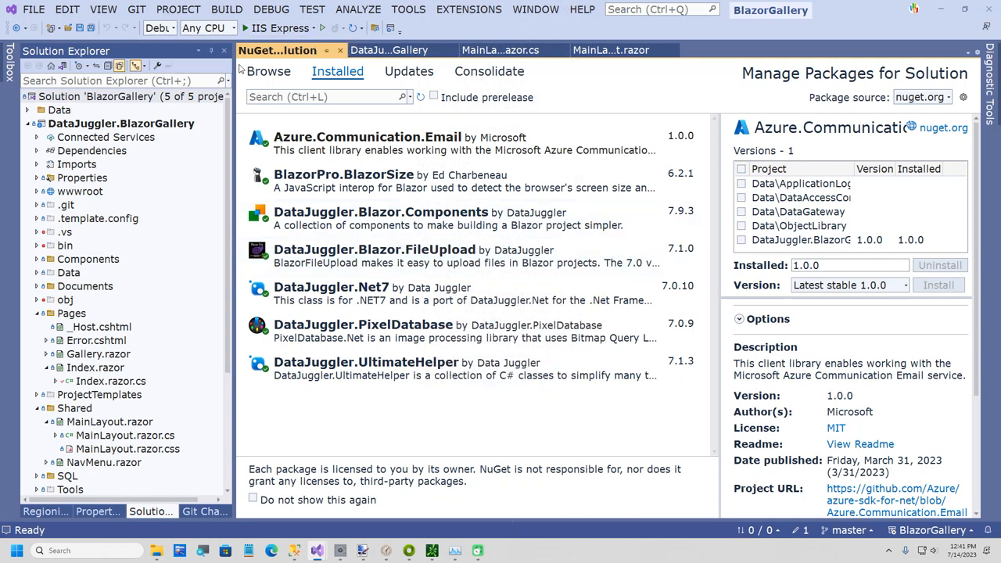
{"action": "left_click", "coordinate": [389, 50]}
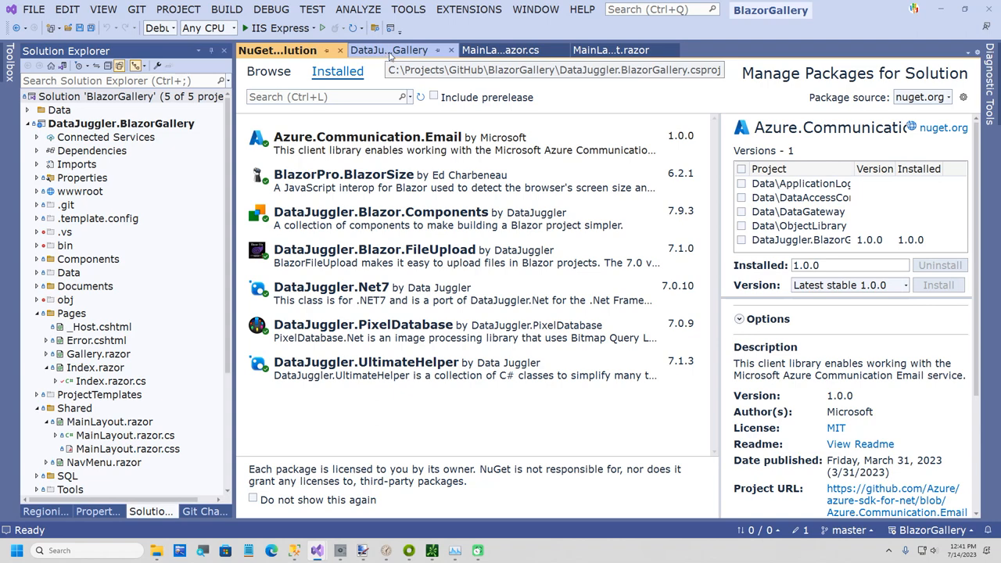
{"action": "left_click", "coordinate": [496, 50]}
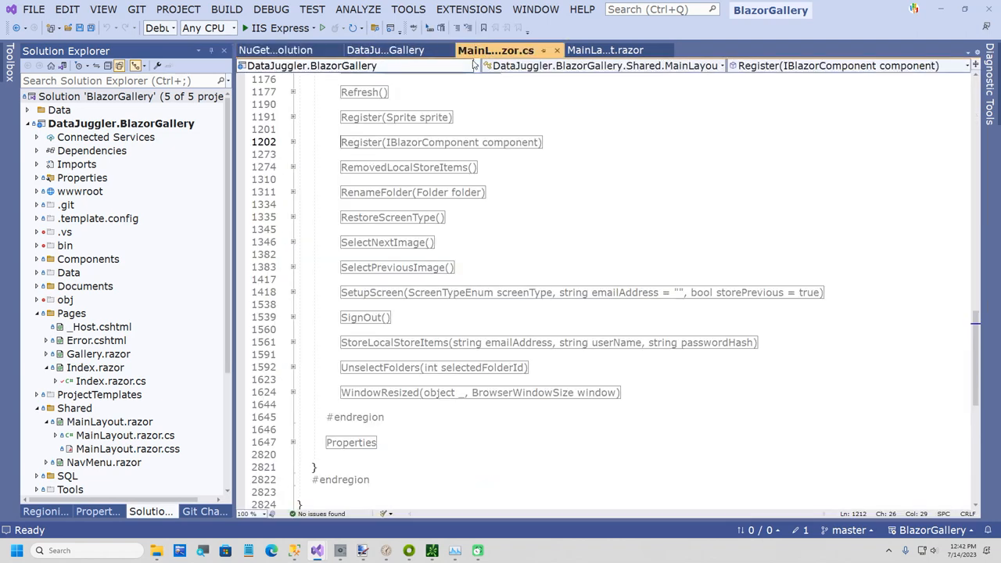
- From the FileUpload markup in MainLayout.razor, jump to the OnFileUploaded handler definition
{"action": "left_click", "coordinate": [607, 50]}
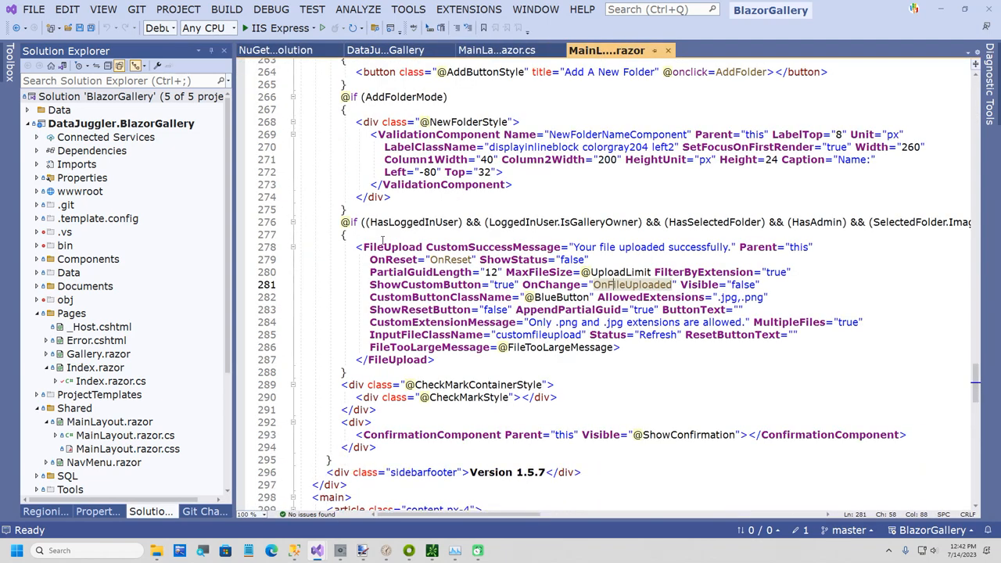
{"action": "left_click", "coordinate": [754, 322]}
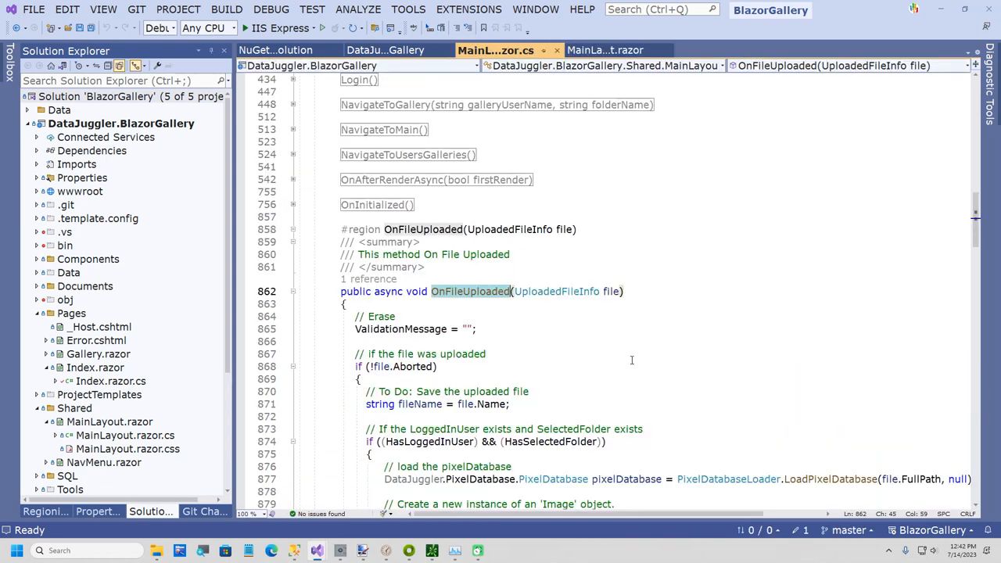
- Scroll through OnFileUploaded's save-and-refresh logic down to the Register(IBlazorComponent) method
{"action": "scroll", "scroll_direction": "down", "scroll_amount": 3}
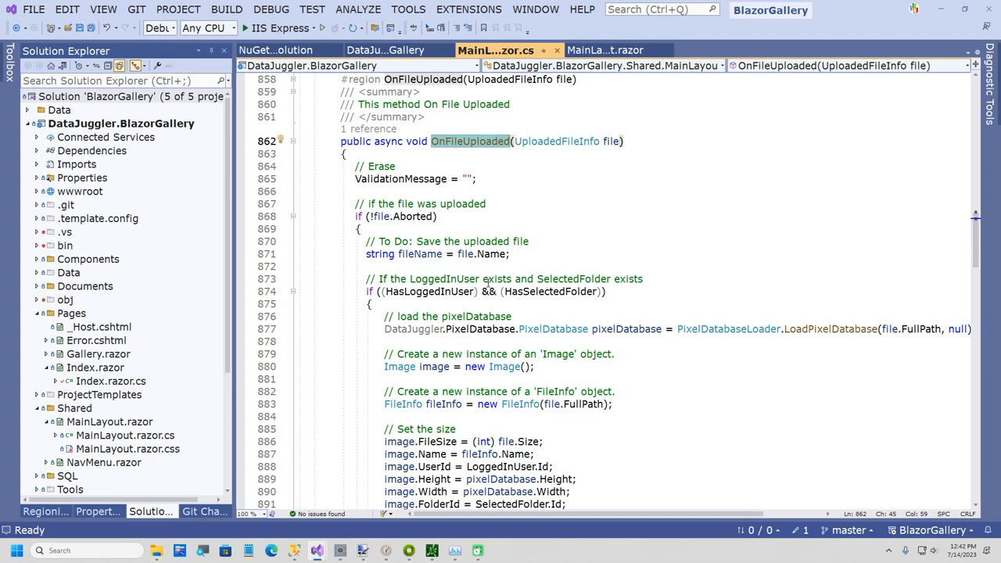
{"action": "scroll", "scroll_direction": "down", "scroll_amount": 3}
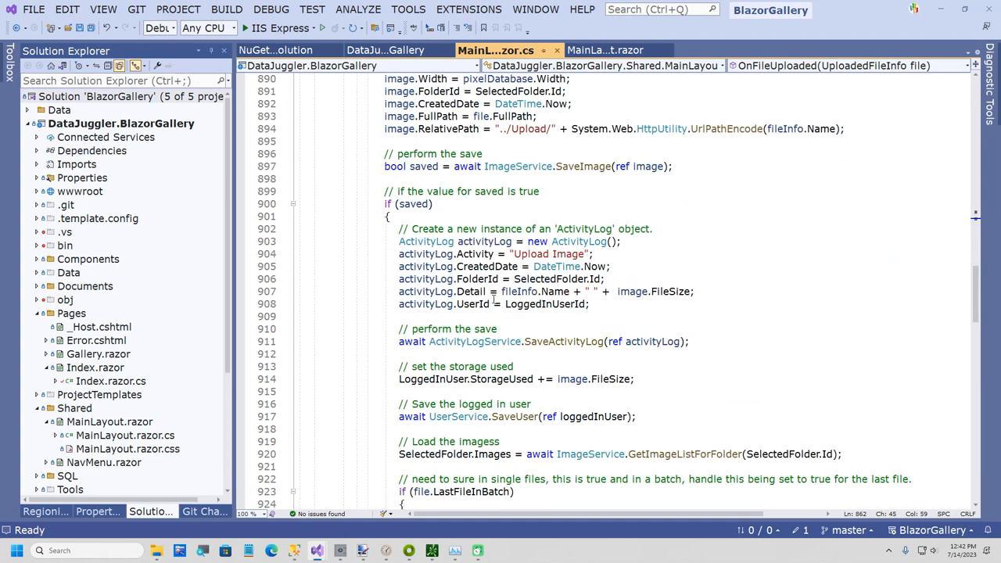
{"action": "scroll", "scroll_direction": "down", "scroll_amount": 3}
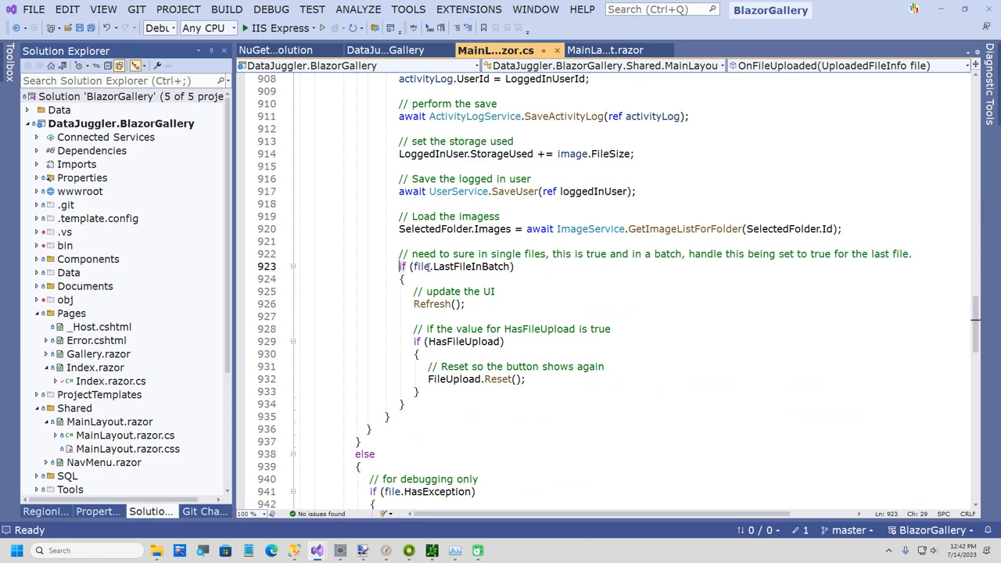
{"action": "mouse_move", "coordinate": [469, 266]}
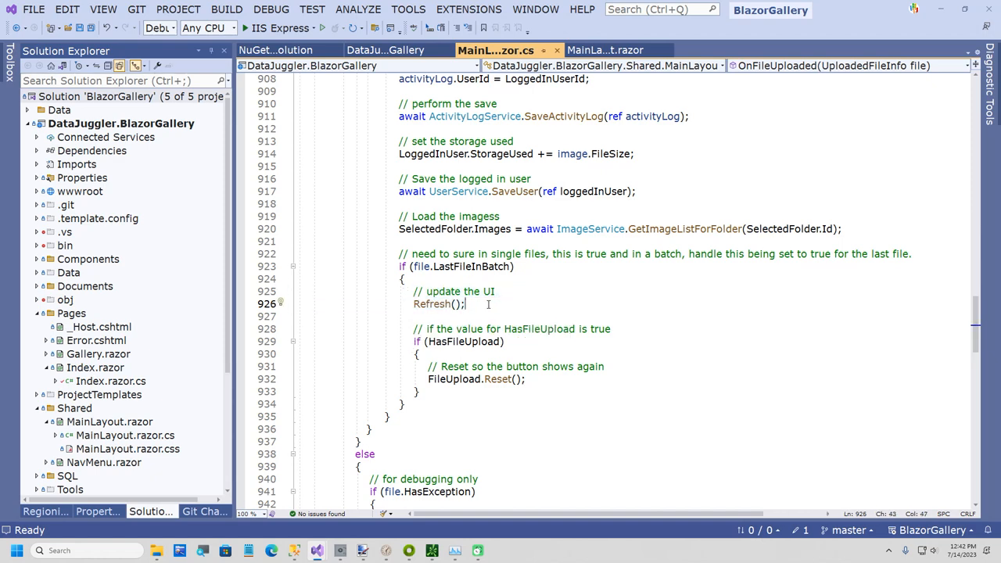
{"action": "right_click", "coordinate": [466, 304]}
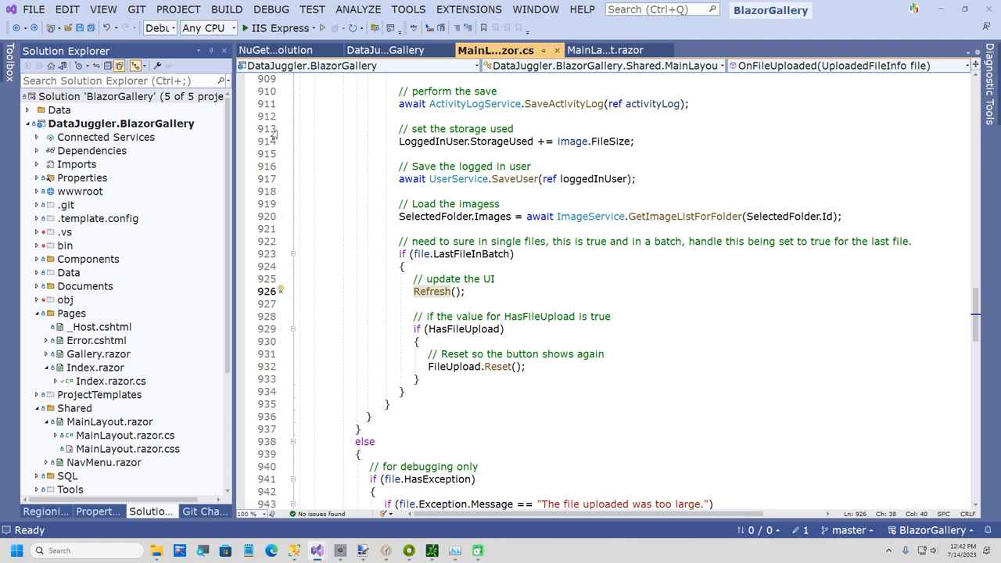
{"action": "mouse_move", "coordinate": [472, 253]}
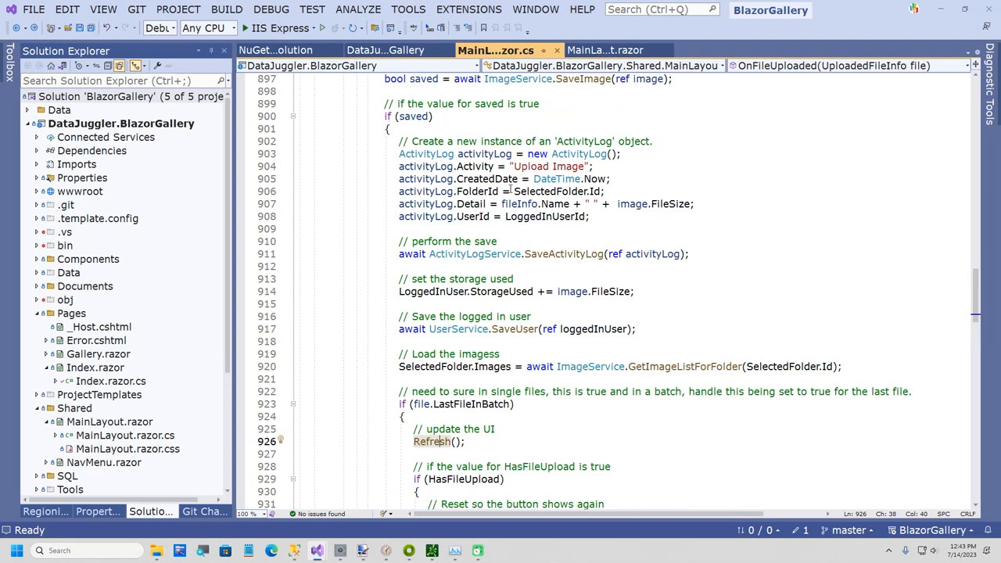
{"action": "scroll", "scroll_direction": "down", "scroll_amount": 3}
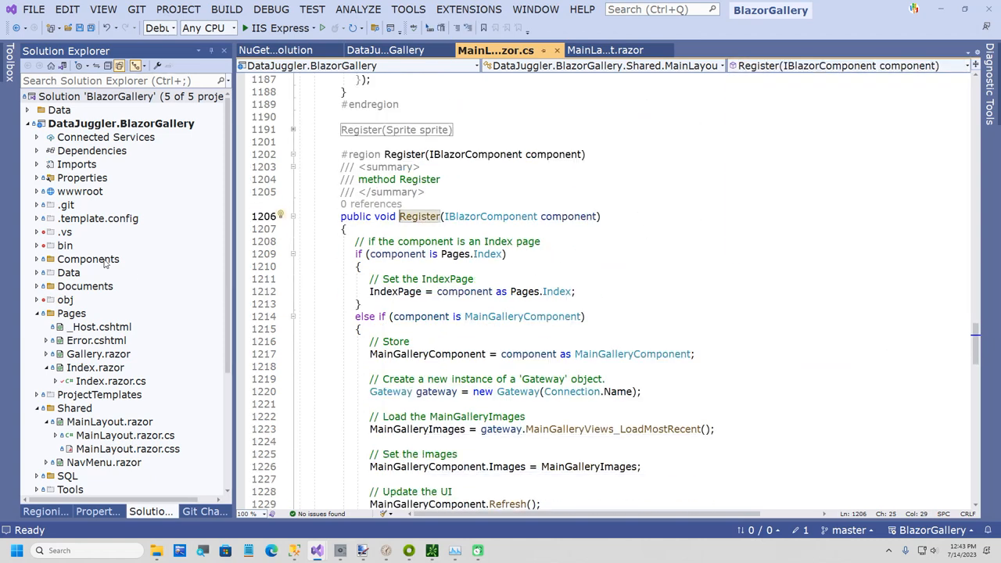
- Expand the Components folder and scroll to the MainLayout class declaration with its collapsed Methods region
{"action": "left_click", "coordinate": [36, 259]}
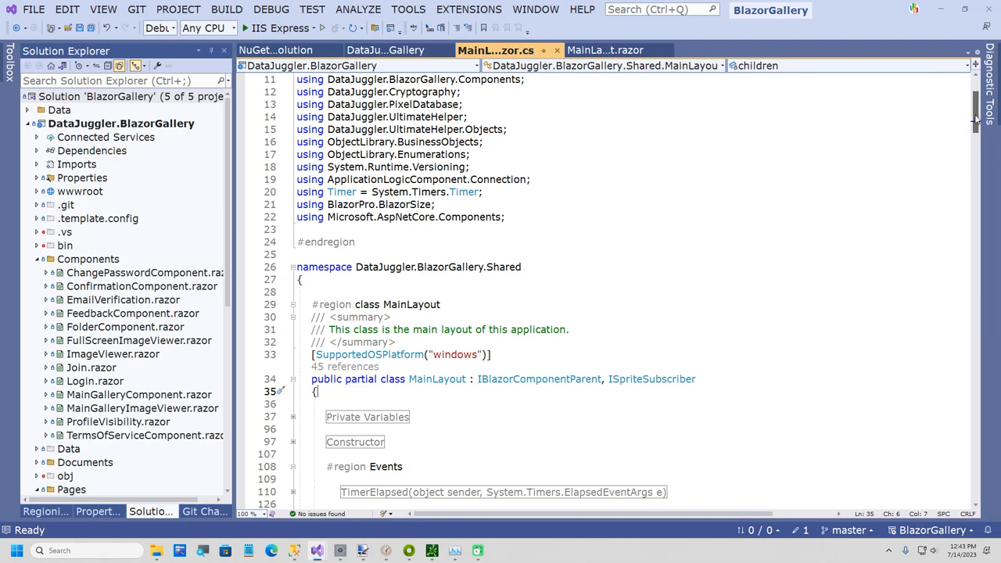
{"action": "scroll", "scroll_direction": "down", "scroll_amount": 3}
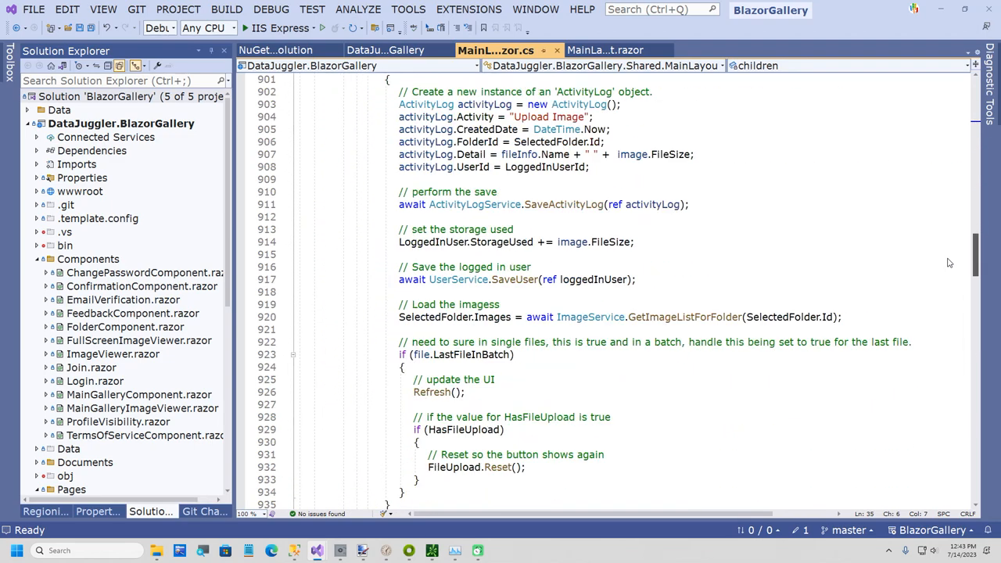
{"action": "scroll", "scroll_direction": "down", "scroll_amount": 3}
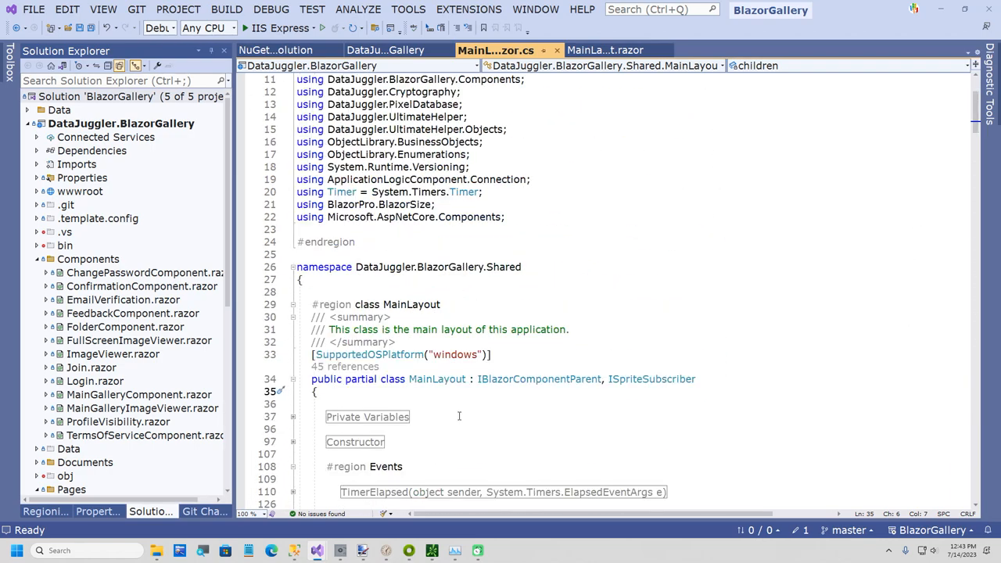
{"action": "scroll", "scroll_direction": "down", "scroll_amount": 3}
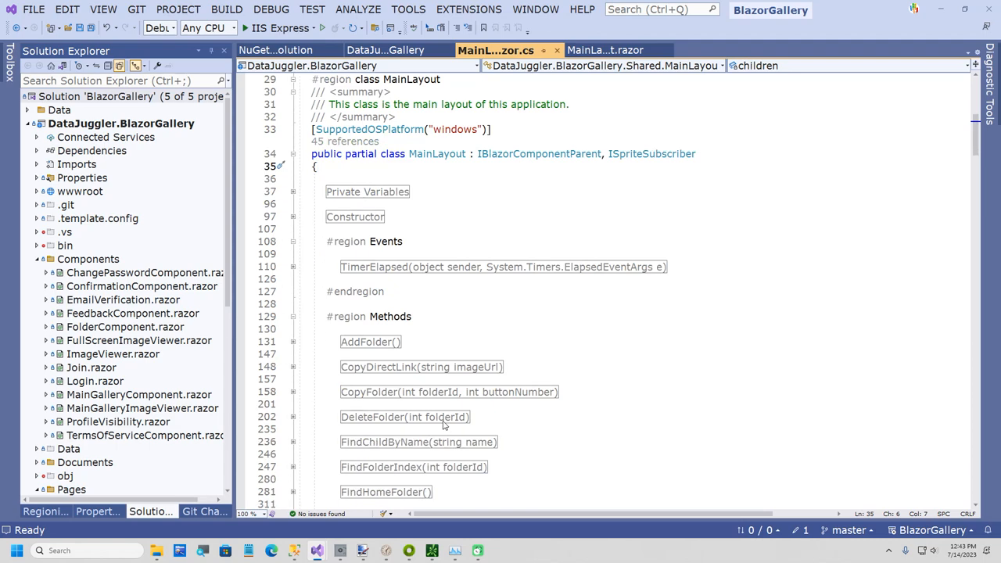
{"action": "scroll", "scroll_direction": "down", "scroll_amount": 3}
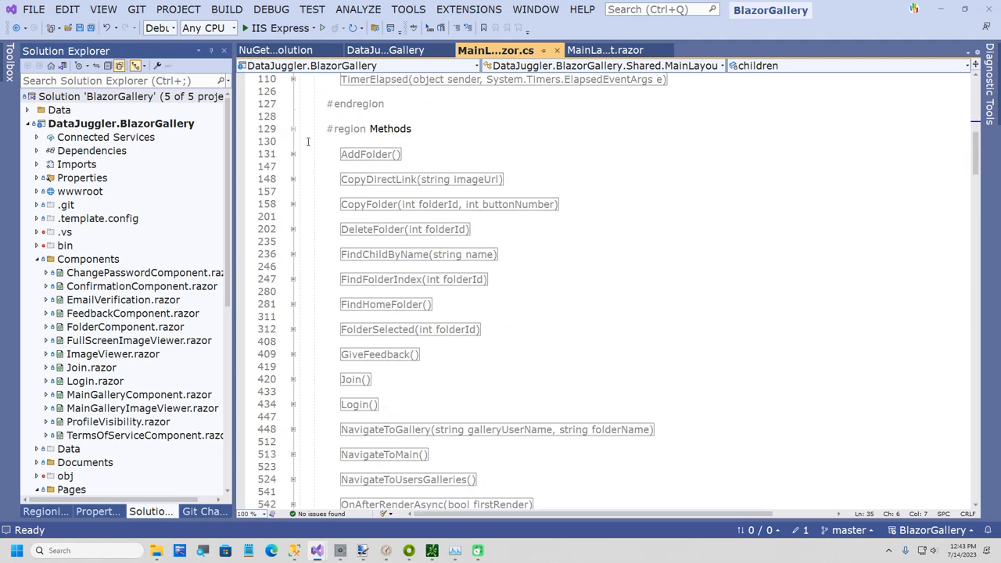
{"action": "mouse_move", "coordinate": [316, 550]}
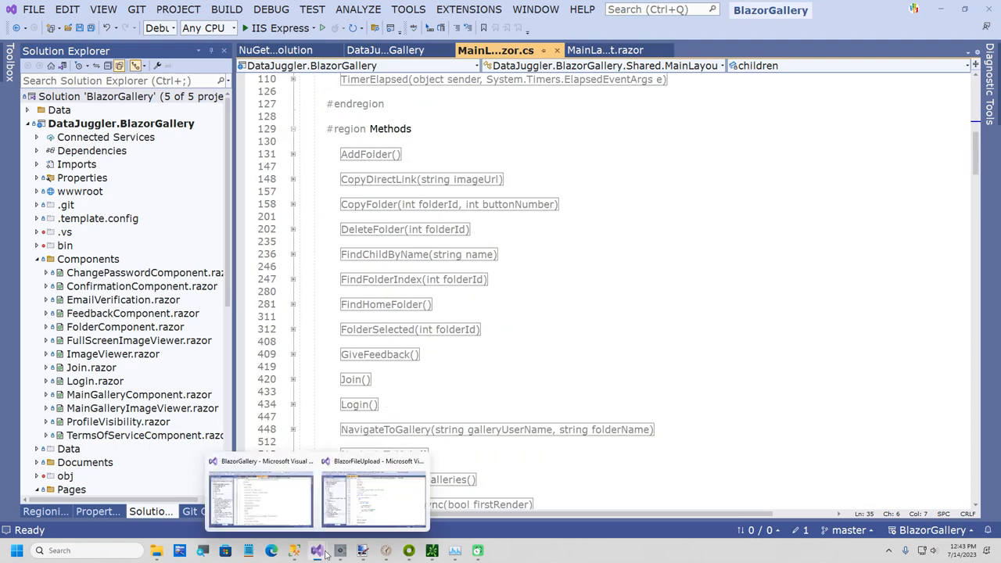
- In BlazorFileUpload, review FileUpload's Parent setter that registers with its parent, collapsing PartialGuidLength
{"action": "left_click", "coordinate": [372, 497]}
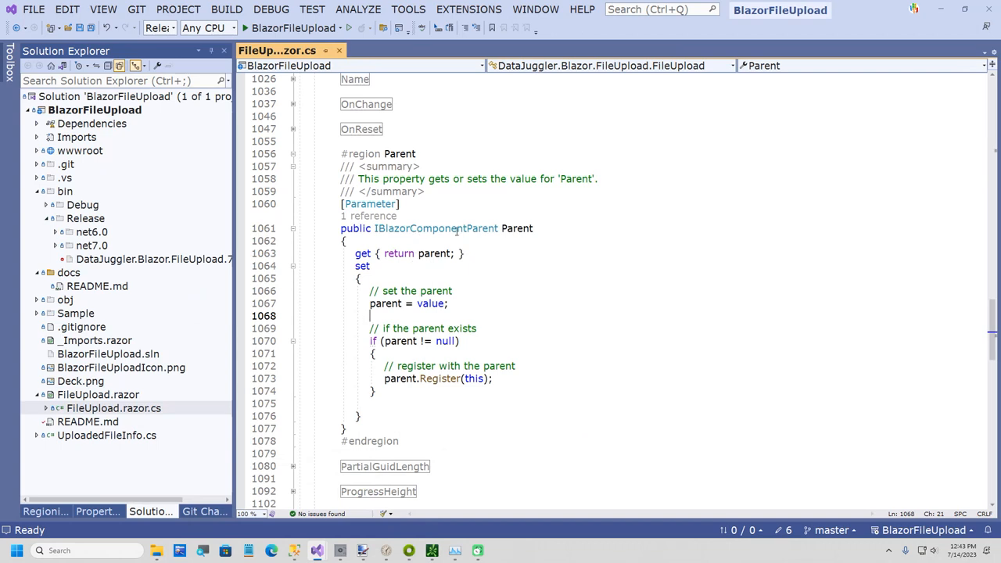
{"action": "double_click", "coordinate": [516, 228]}
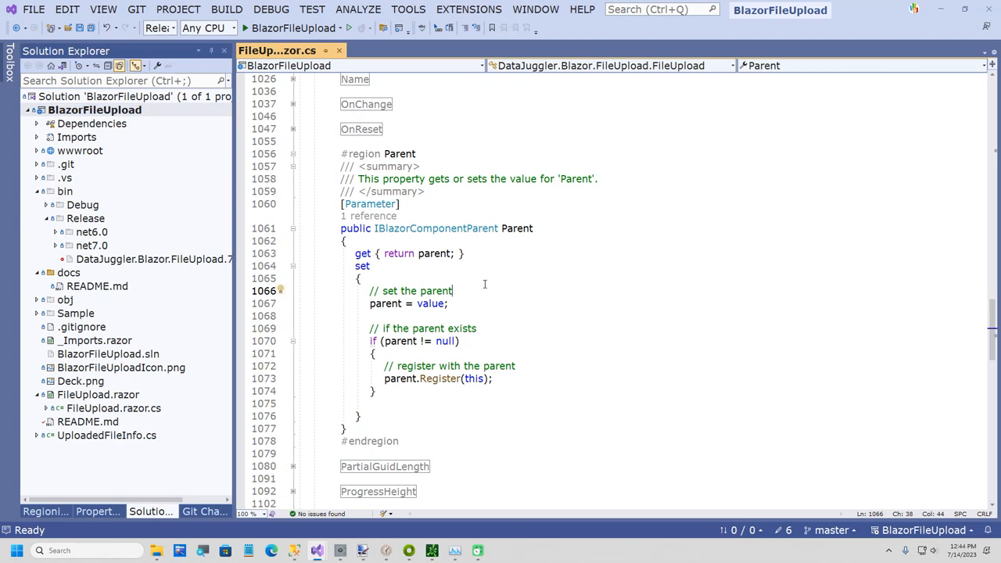
{"action": "mouse_move", "coordinate": [479, 281]}
{"action": "type", "text": "get; set;"}
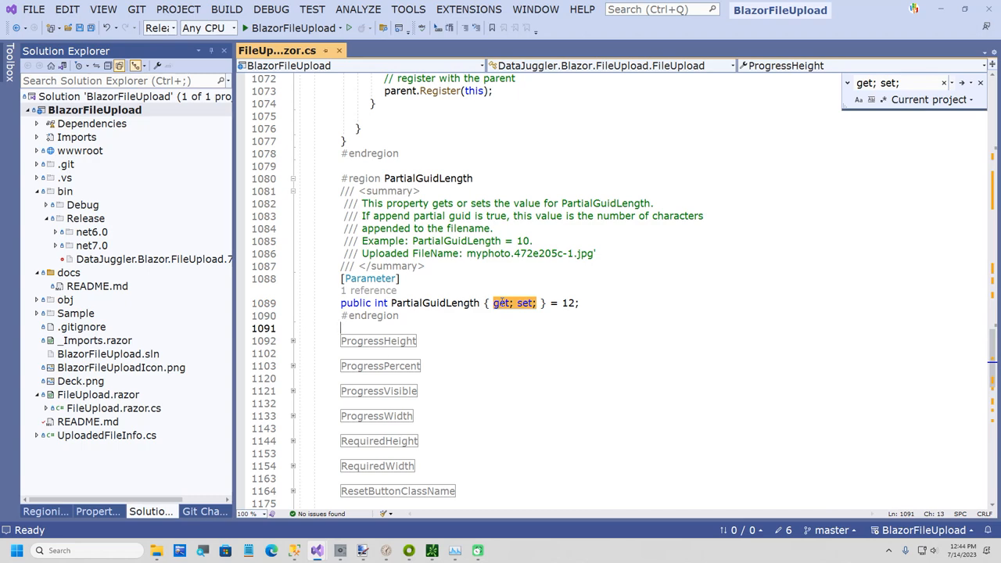
{"action": "mouse_move", "coordinate": [528, 296]}
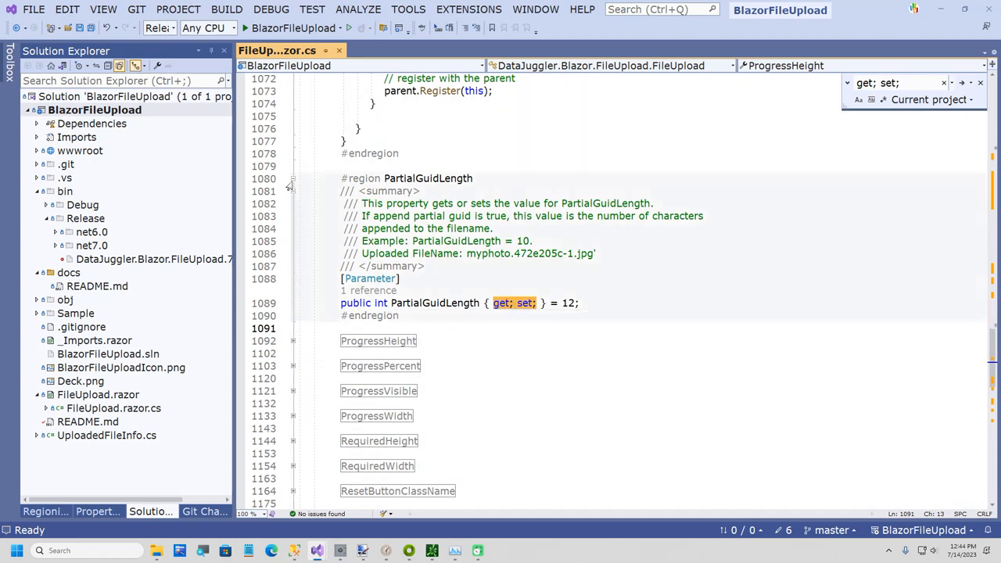
{"action": "left_click", "coordinate": [294, 188]}
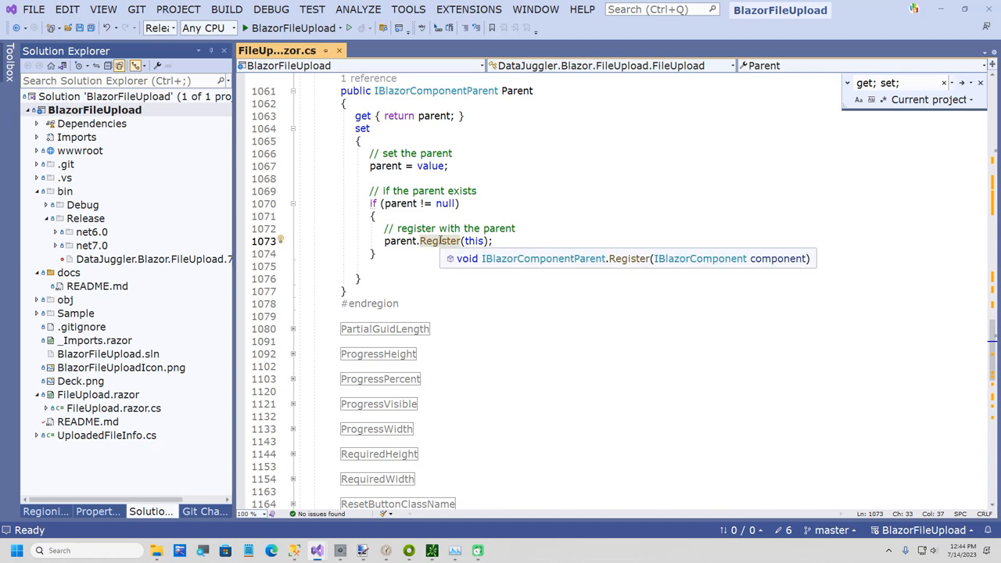
{"action": "mouse_move", "coordinate": [391, 166]}
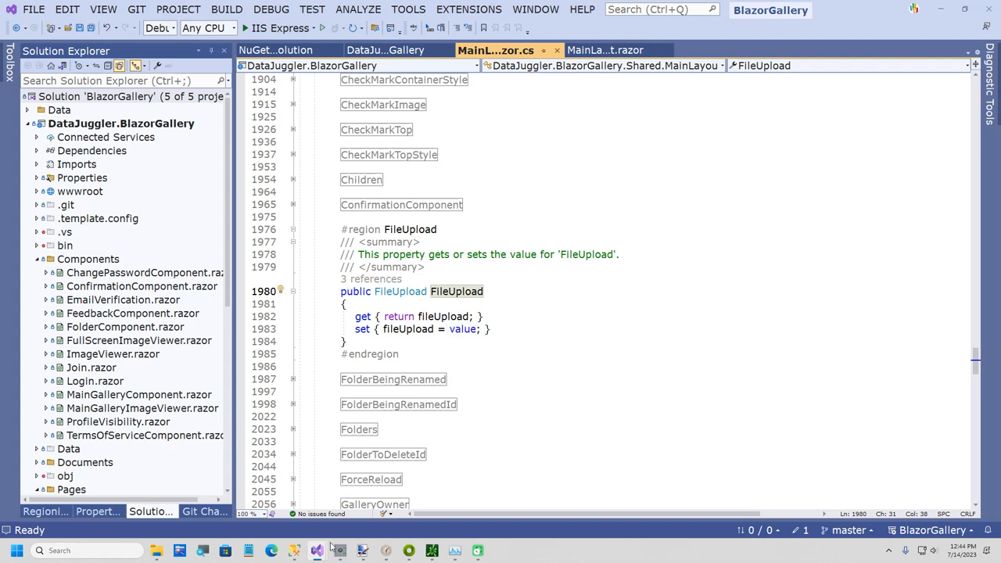
{"action": "mouse_move", "coordinate": [338, 551]}
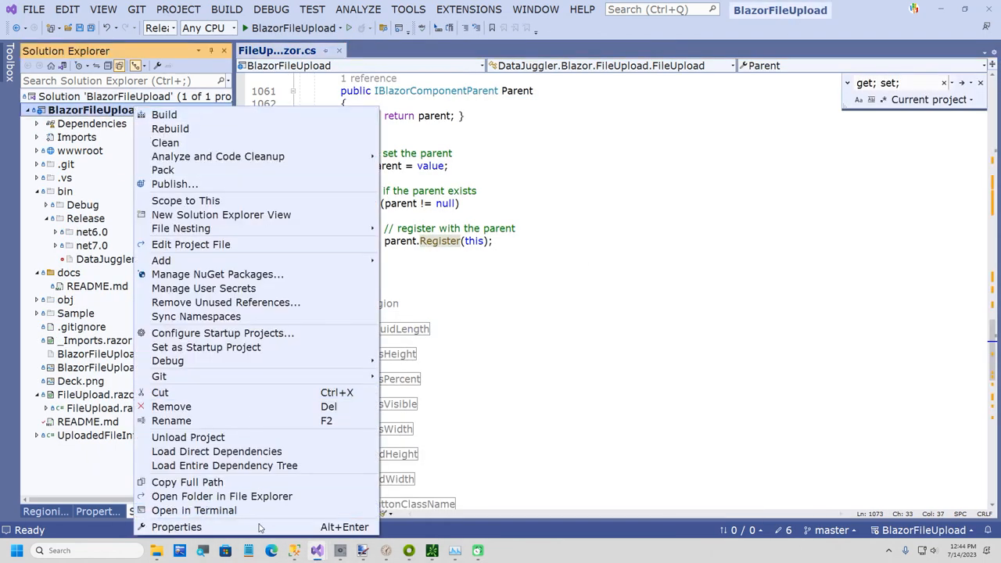
- Show BlazorFileUpload's Build > General properties down to the suppressed warnings listing BL0007
{"action": "left_click", "coordinate": [175, 526]}
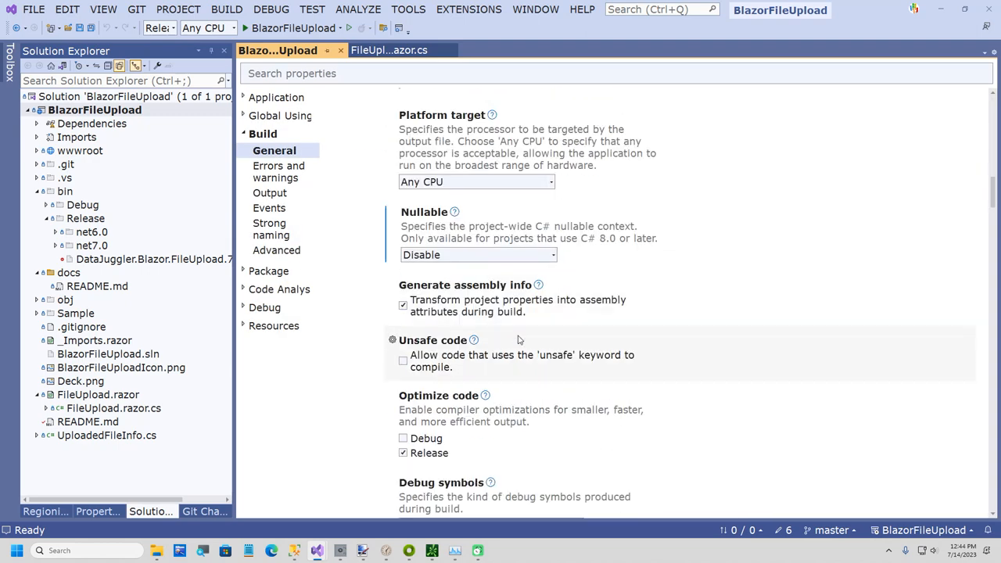
{"action": "scroll", "scroll_direction": "down", "scroll_amount": 3}
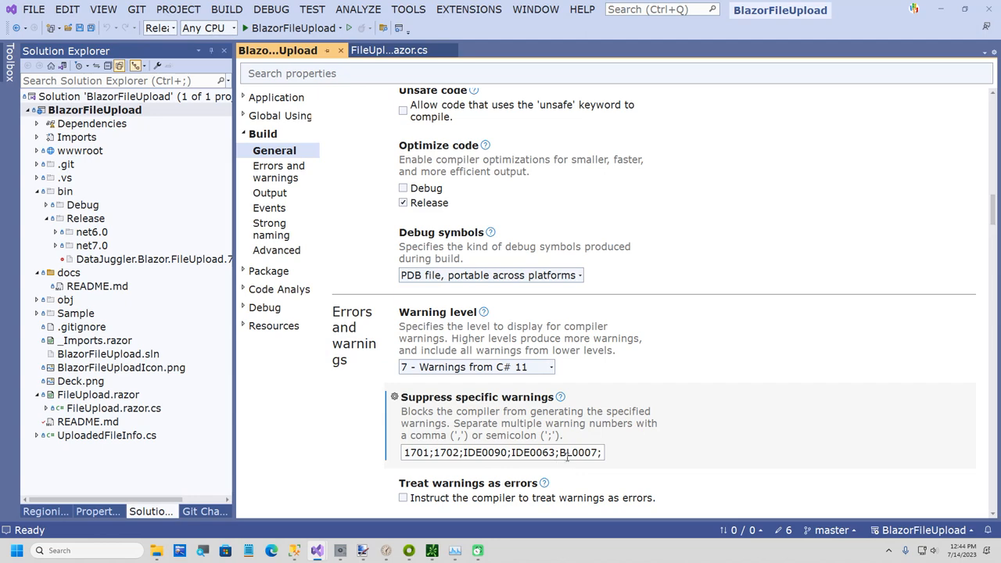
{"action": "scroll", "scroll_direction": "down", "scroll_amount": 3}
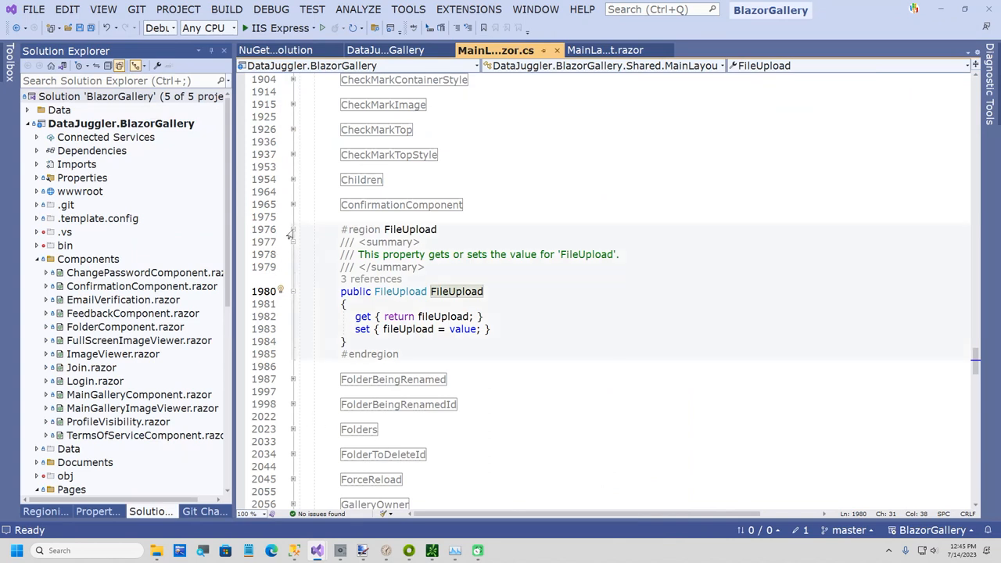
- Collapse the FileUpload property region and show the FileUpload markup in MainLayout.razor
{"action": "left_click", "coordinate": [292, 229]}
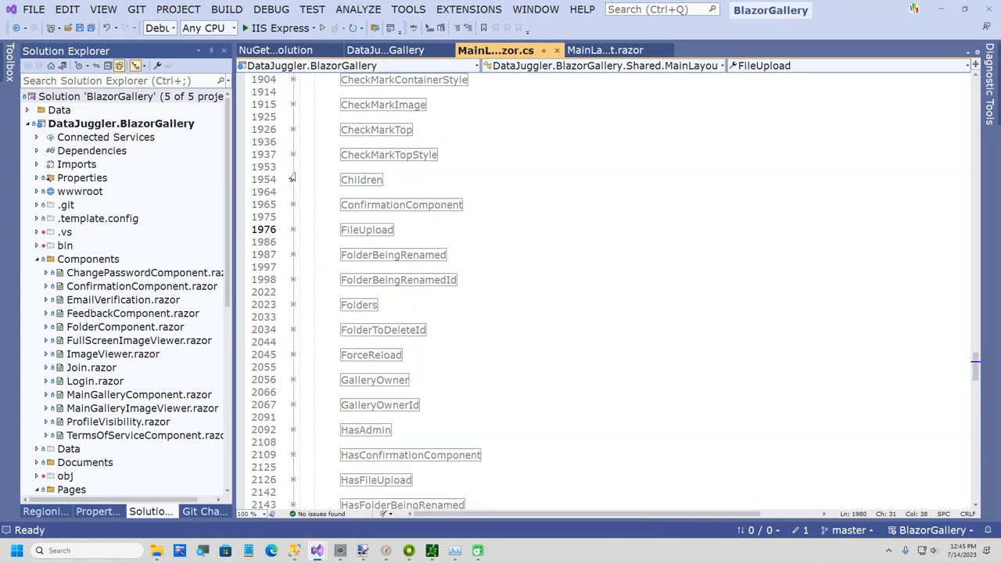
{"action": "left_click", "coordinate": [385, 50]}
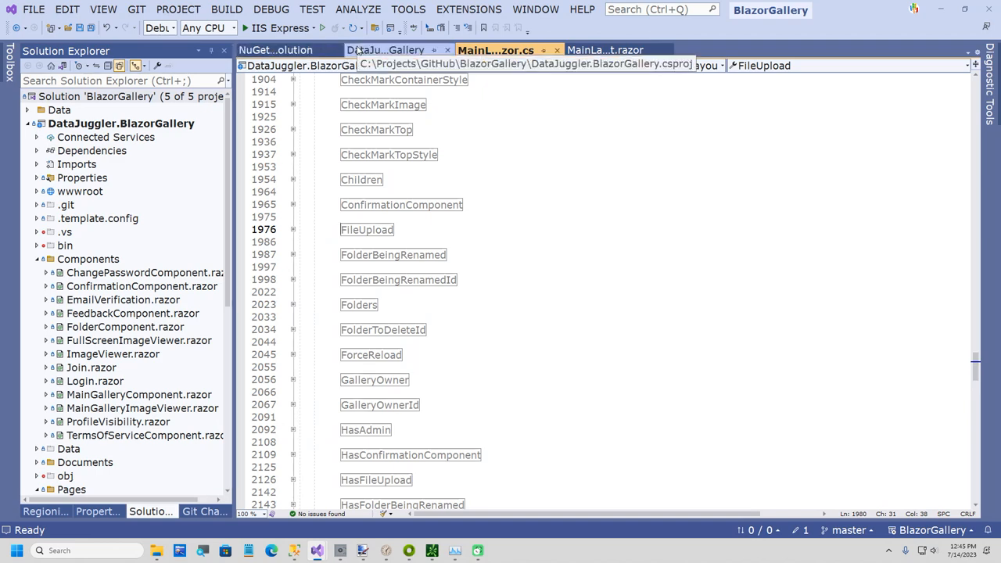
{"action": "left_click", "coordinate": [607, 50]}
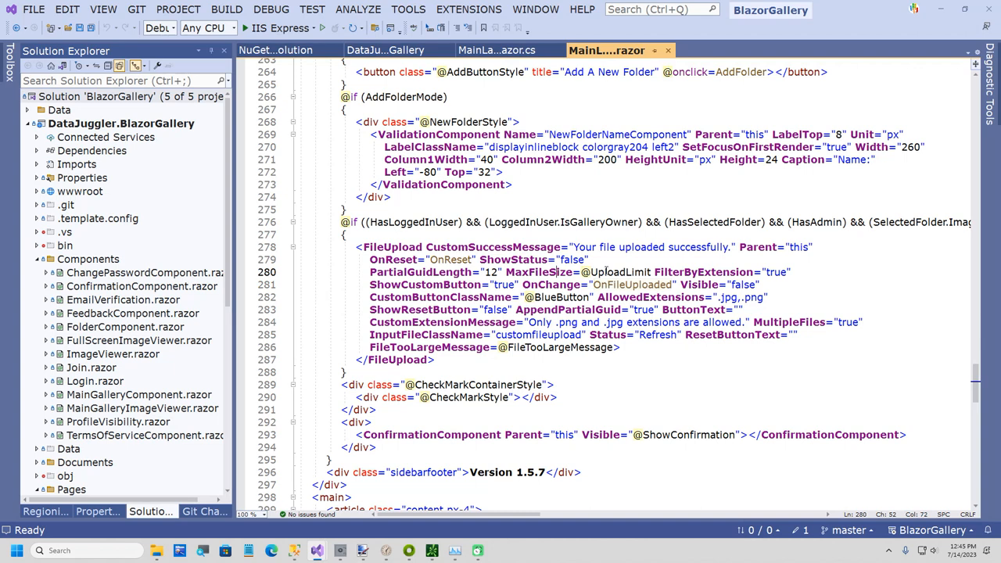
- Select the UploadLimit value in the markup and start typing 'Ma' over it
{"action": "double_click", "coordinate": [619, 272]}
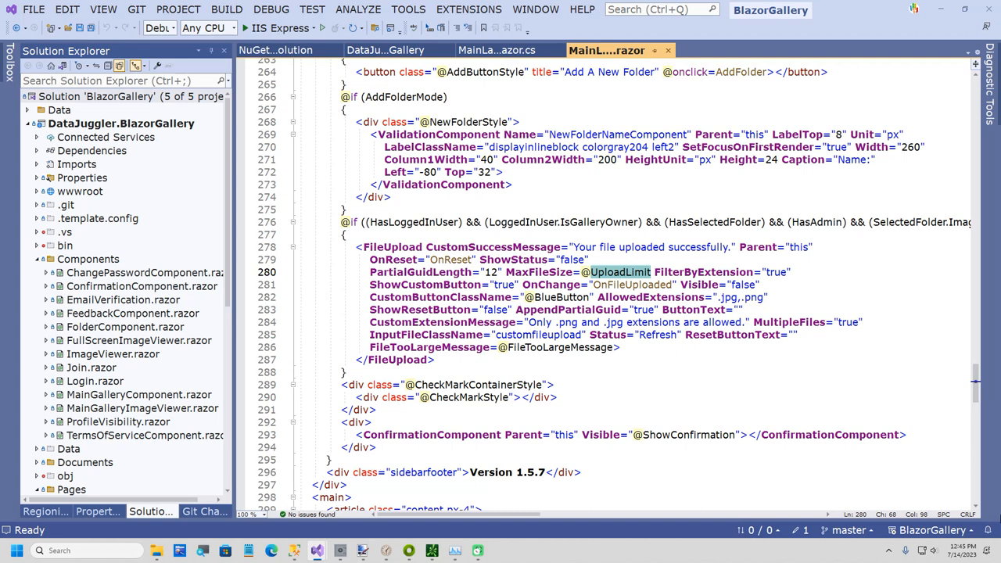
{"action": "type", "text": "Ma"}
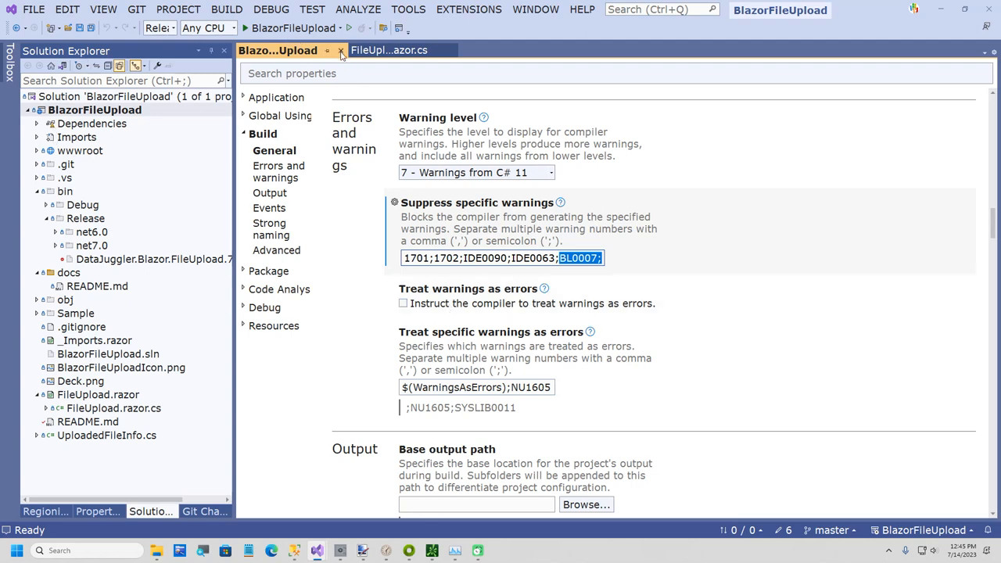
- Check MaxFilesCount's default of 10 in FileUpload.razor.cs, then return to the BlazorGallery MainLayout markup
{"action": "left_click", "coordinate": [388, 50]}
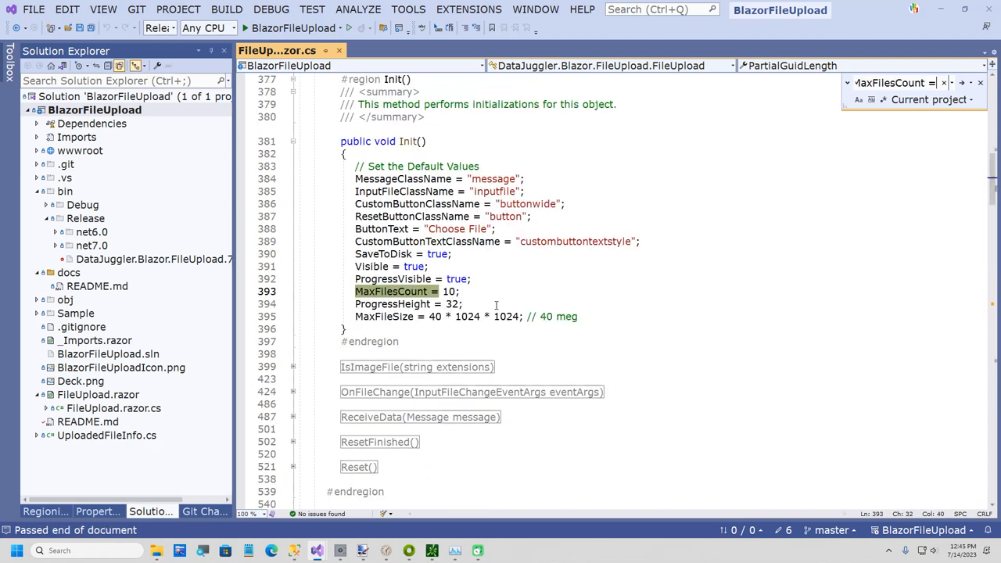
{"action": "left_click", "coordinate": [462, 291]}
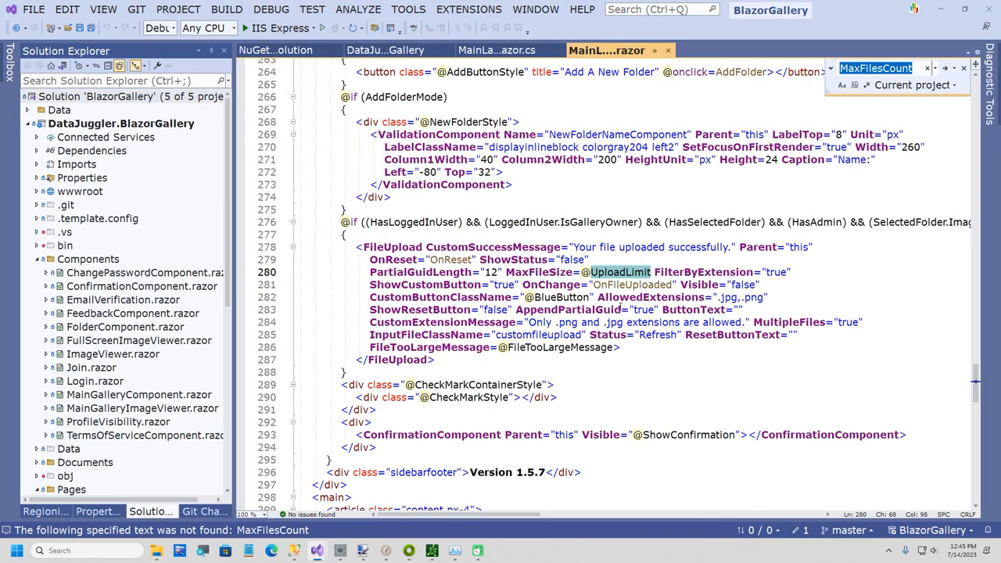
{"action": "type", "text": "Max"}
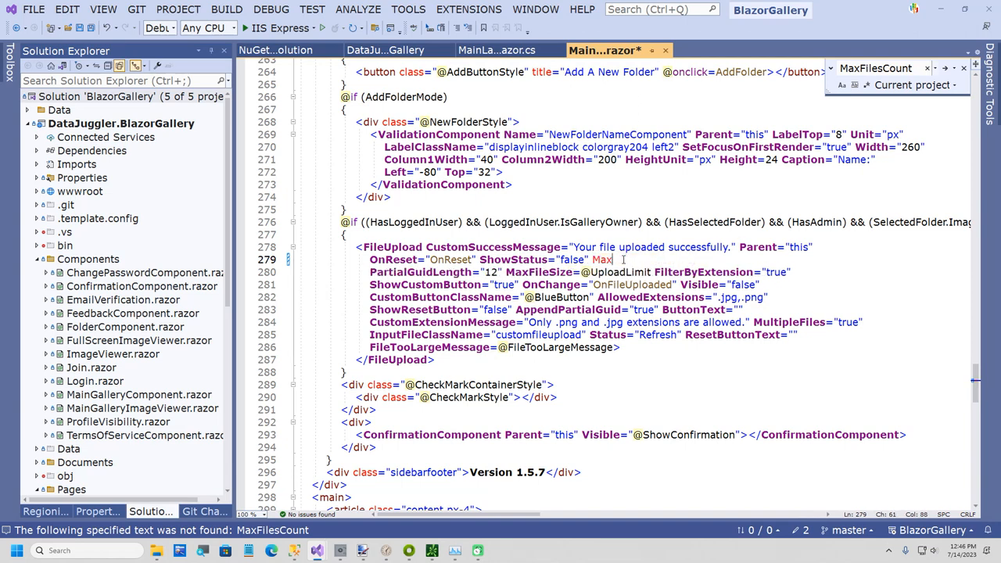
{"action": "key", "text": "Backspace"}
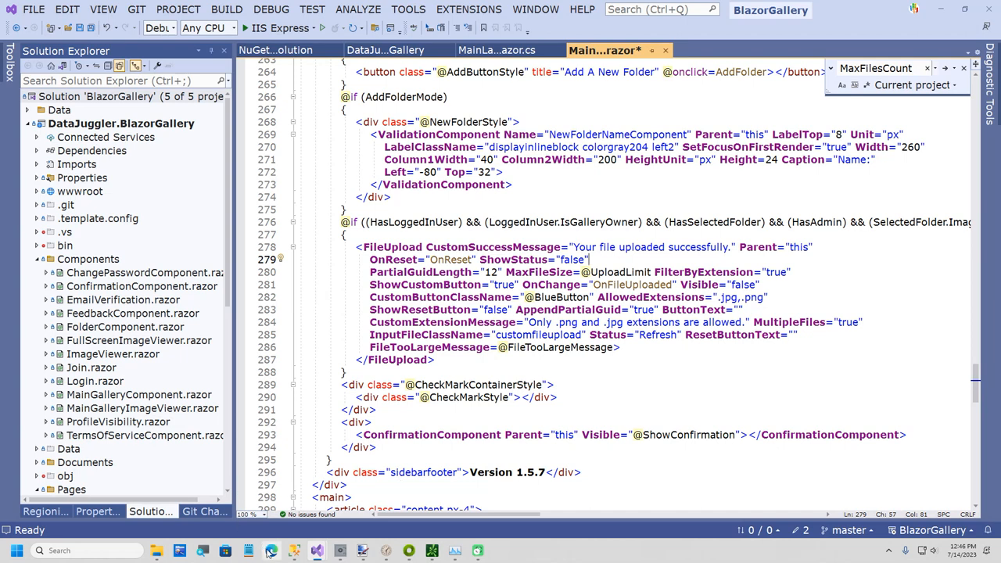
{"action": "mouse_move", "coordinate": [602, 434]}
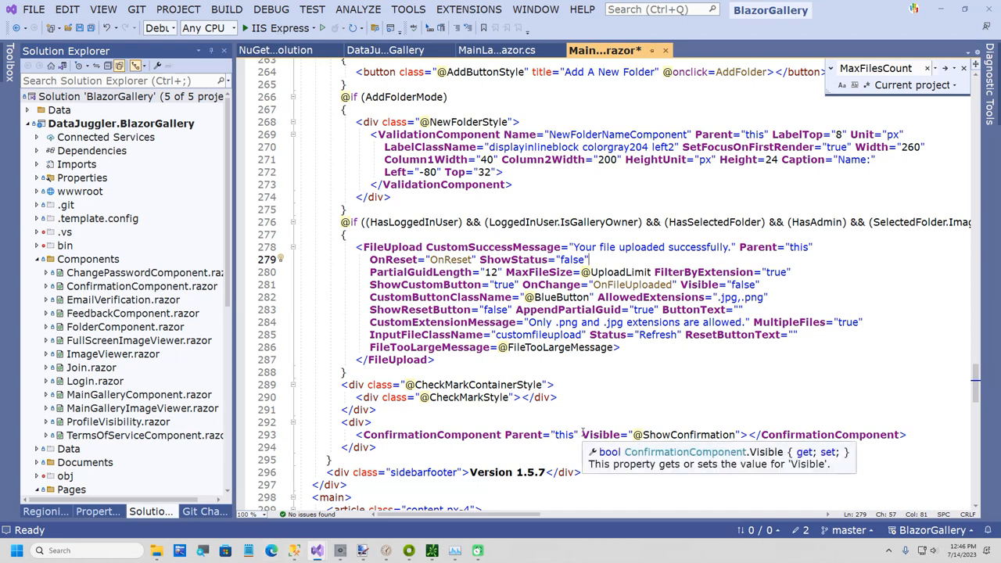